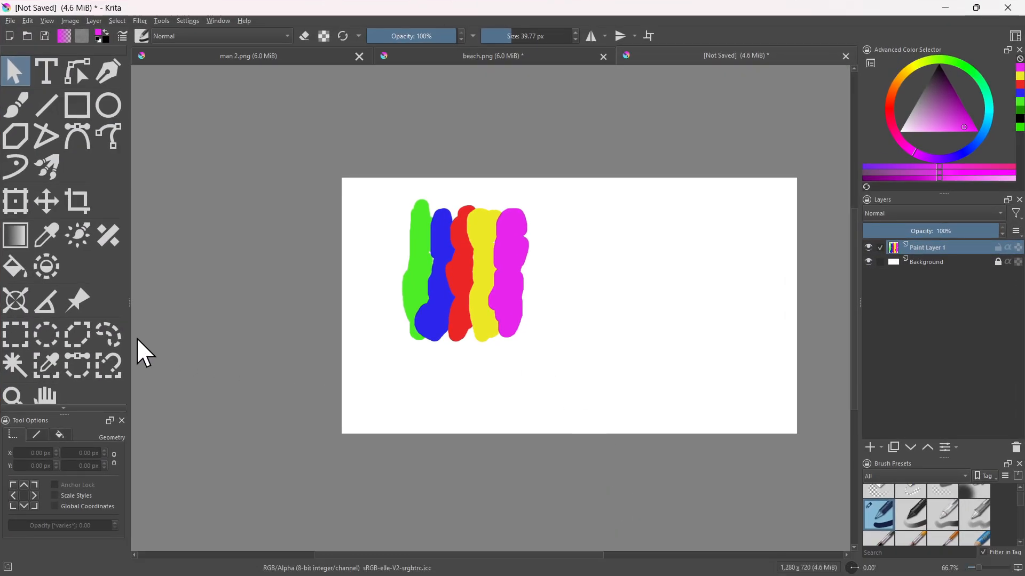
pyautogui.moveTo(48, 368)
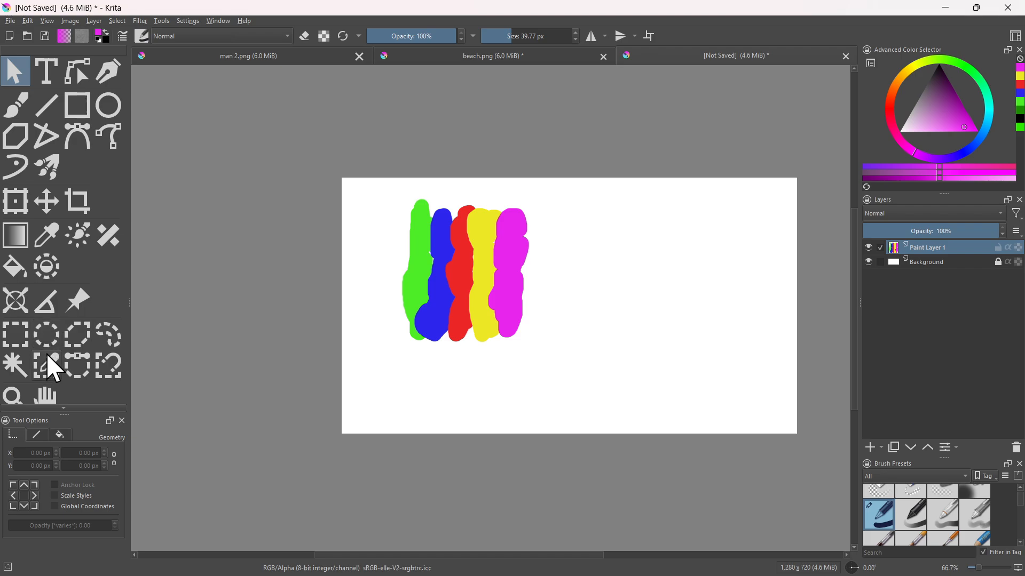
pyautogui.moveTo(484, 227)
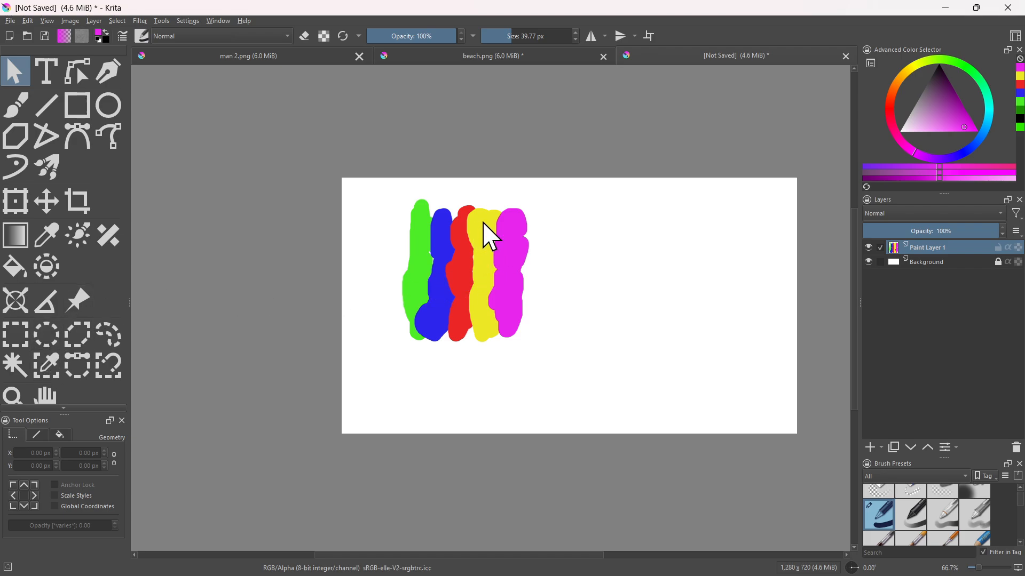
pyautogui.moveTo(305, 298)
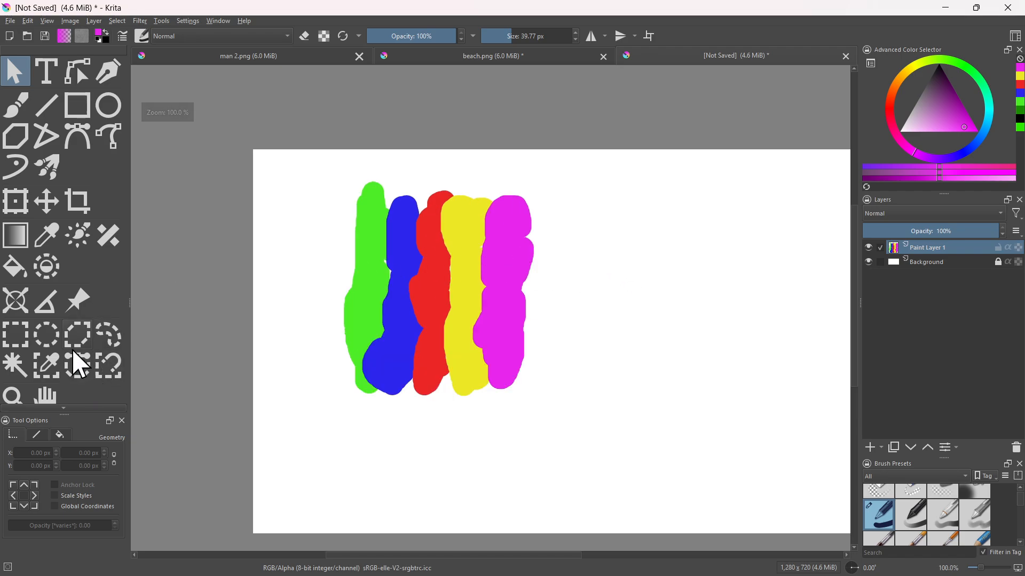
pyautogui.moveTo(48, 366)
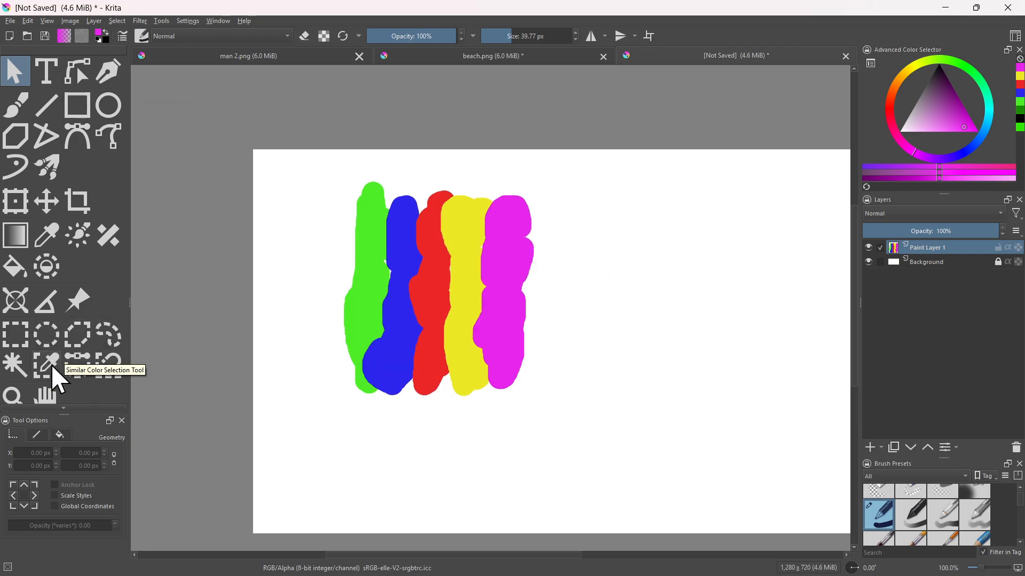
# - Select the yellow stripe by colour and delete its paint, leaving a gap between red and magenta
pyautogui.click(46, 365)
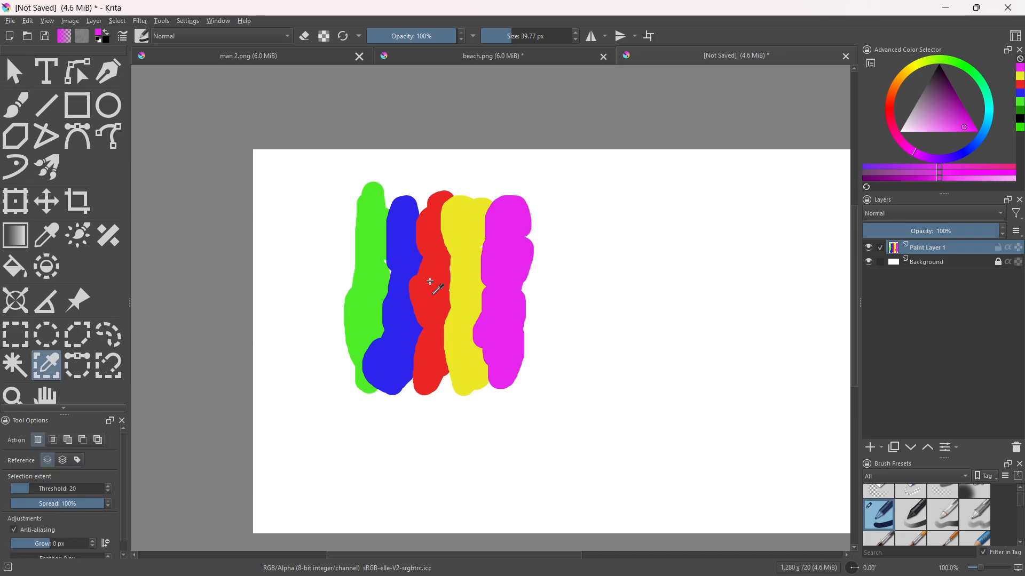
pyautogui.moveTo(426, 284)
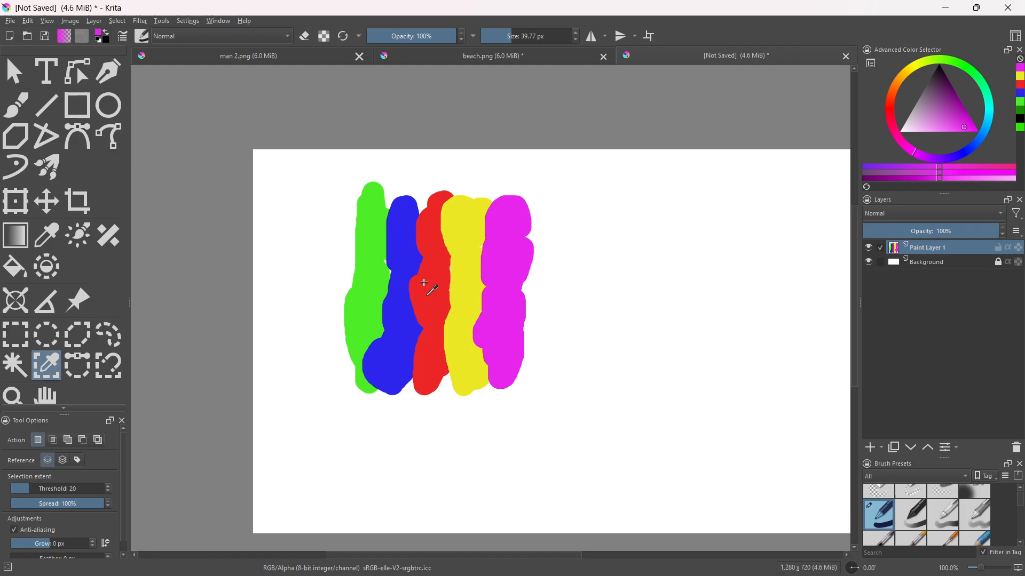
pyautogui.moveTo(455, 228)
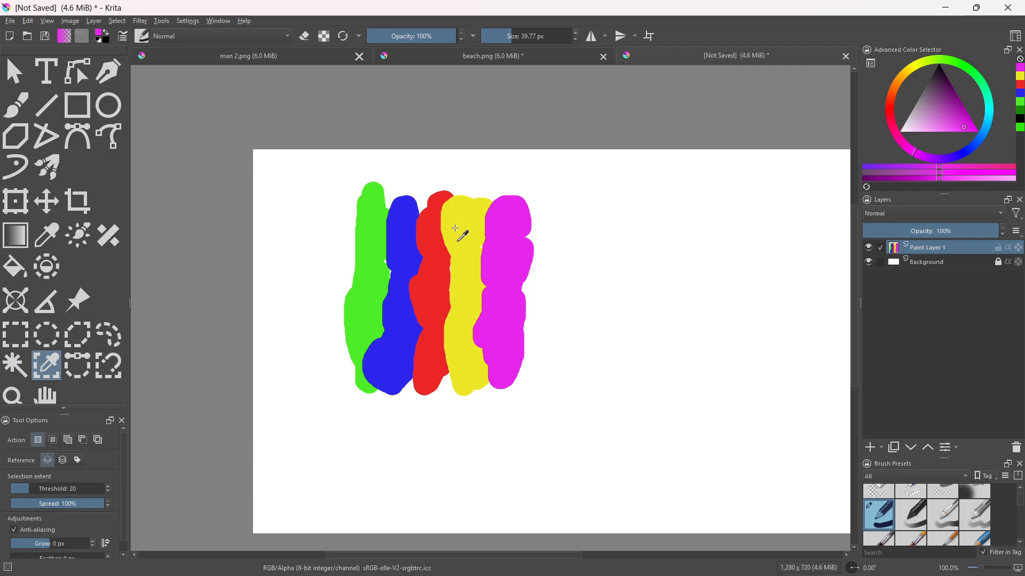
pyautogui.moveTo(466, 235)
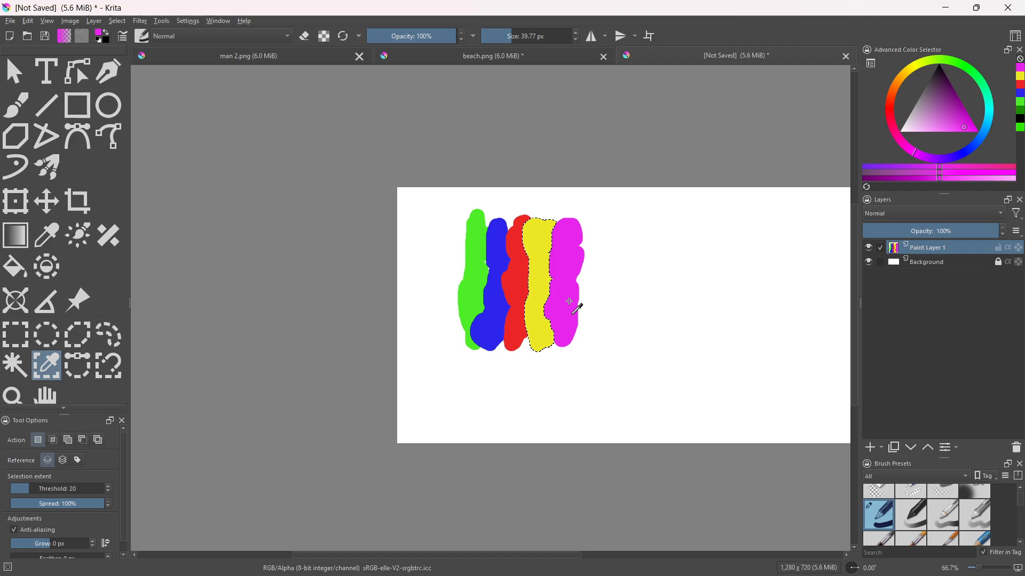
pyautogui.click(534, 292)
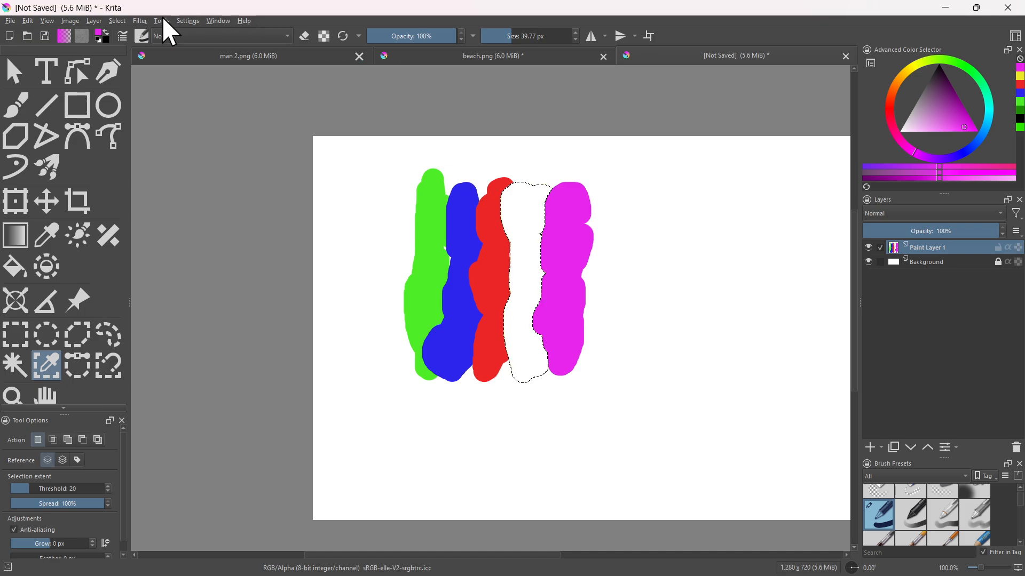
pyautogui.click(117, 20)
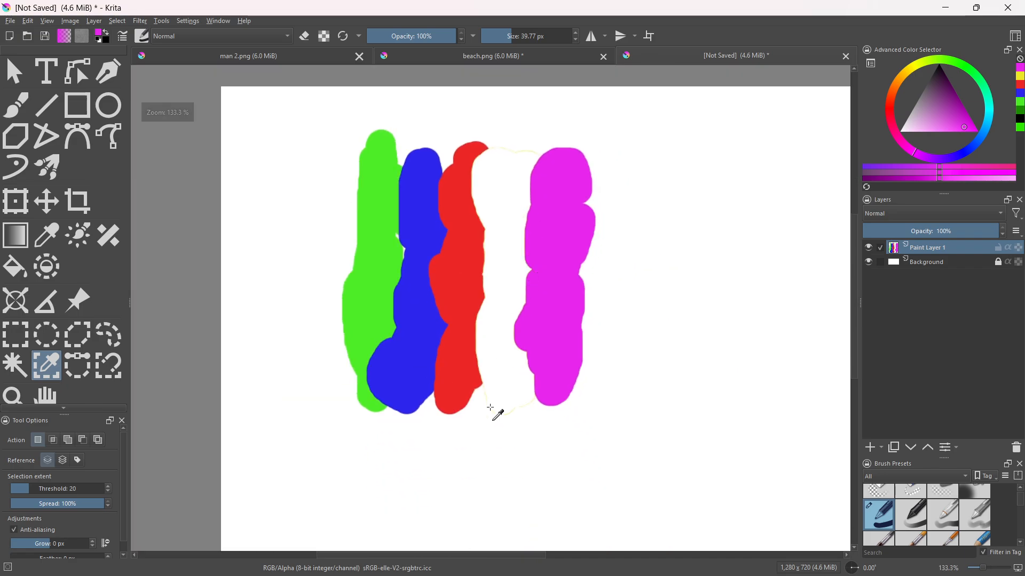
# - Undo the deletion so the yellow stripe returns between red and magenta
pyautogui.scroll(-3)
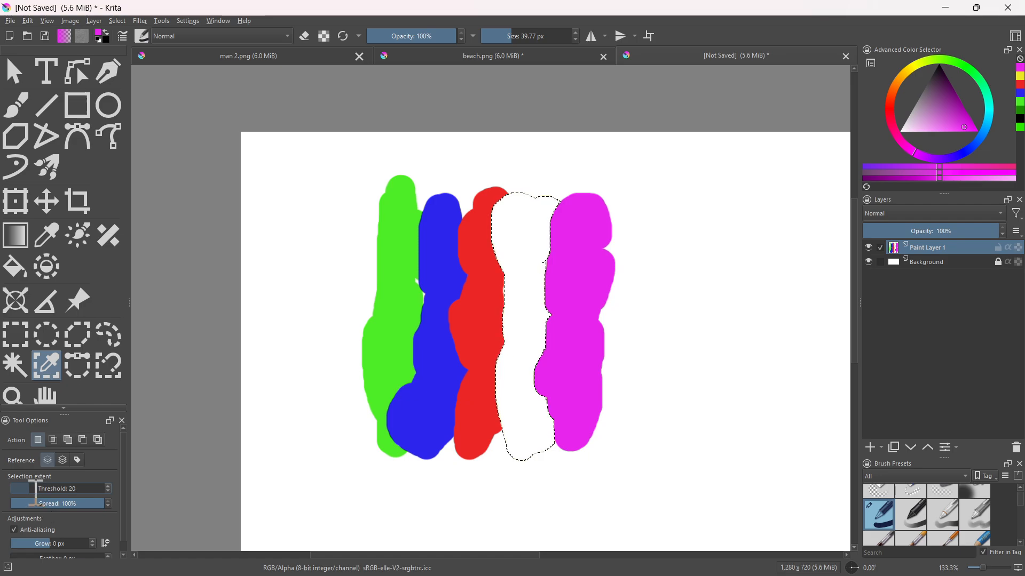
pyautogui.click(117, 20)
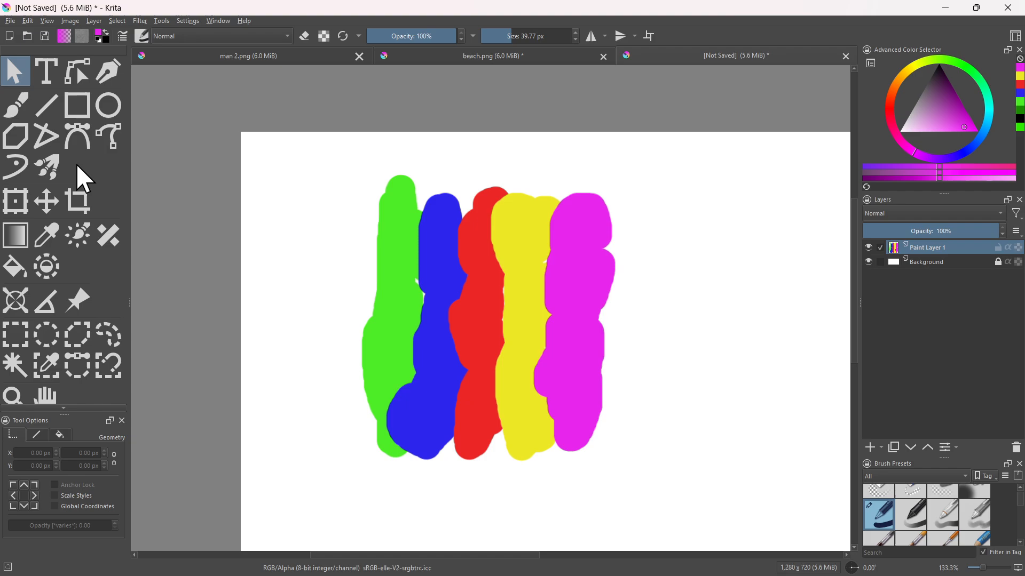
# - Raise the Similar Color Selection threshold to 43, reselect the yellow stripe and delete it
pyautogui.click(47, 365)
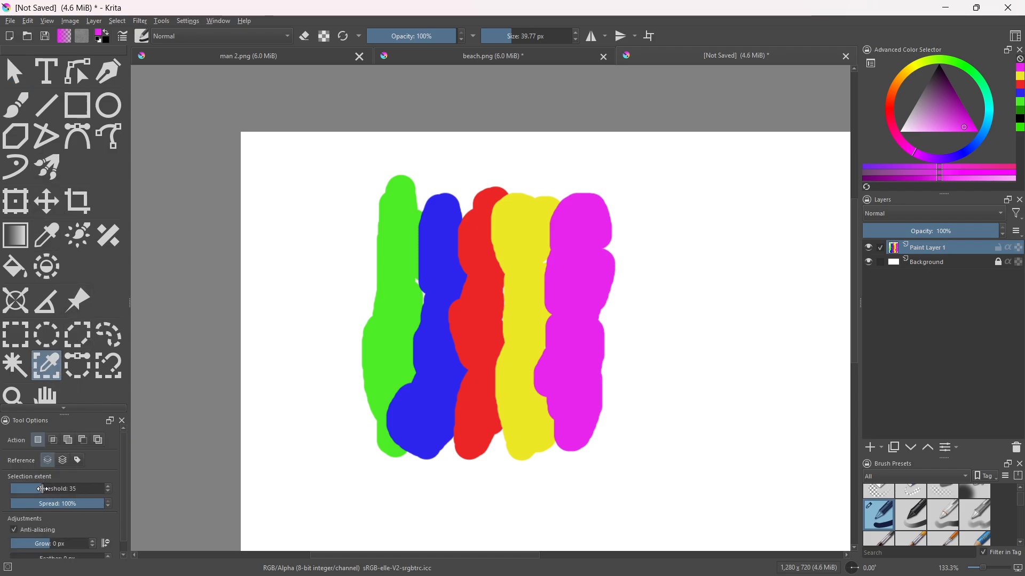
pyautogui.moveTo(46, 489); pyautogui.dragTo(59, 489)
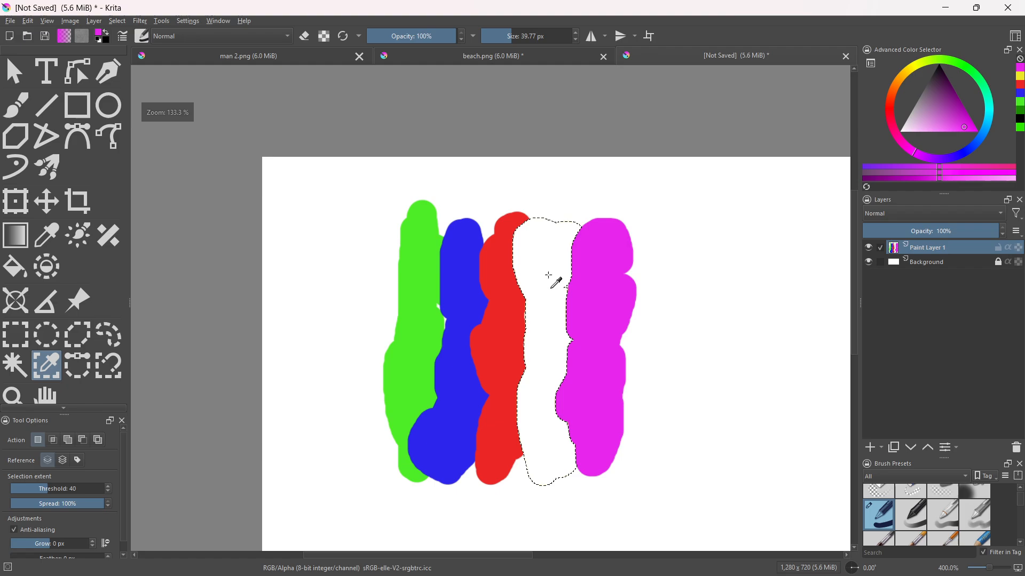
pyautogui.click(549, 274)
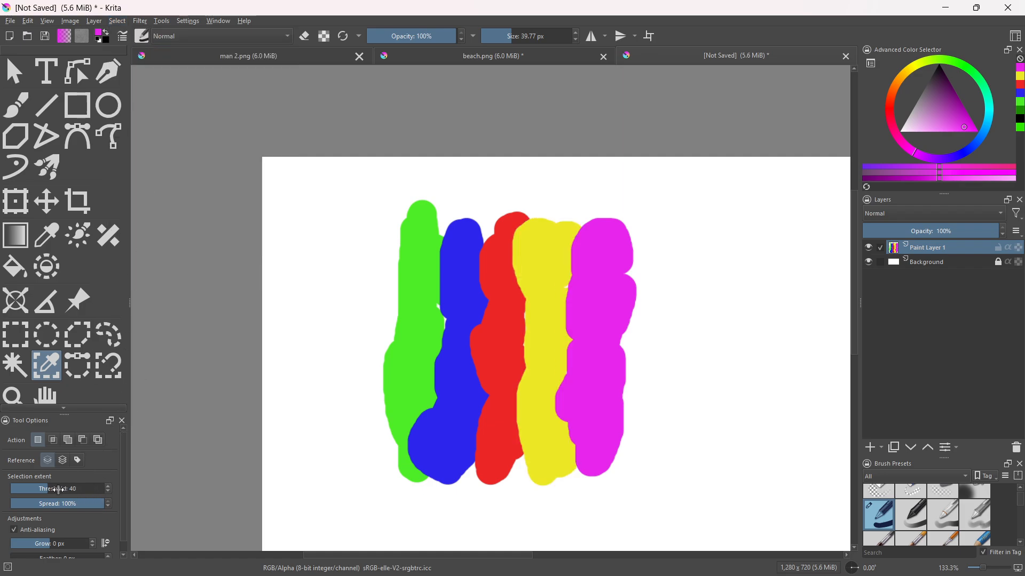
pyautogui.moveTo(59, 489); pyautogui.dragTo(88, 489)
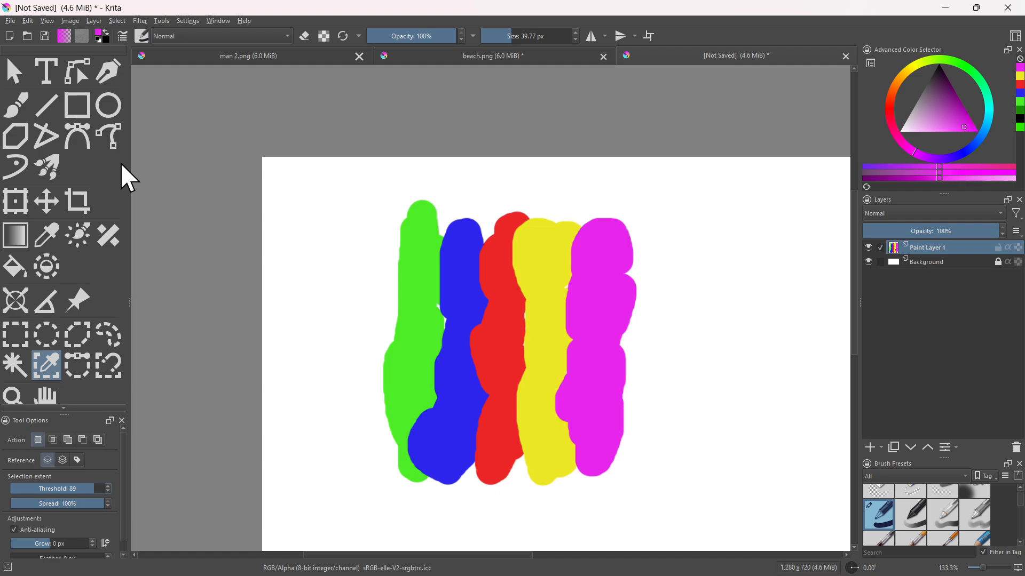
pyautogui.click(541, 276)
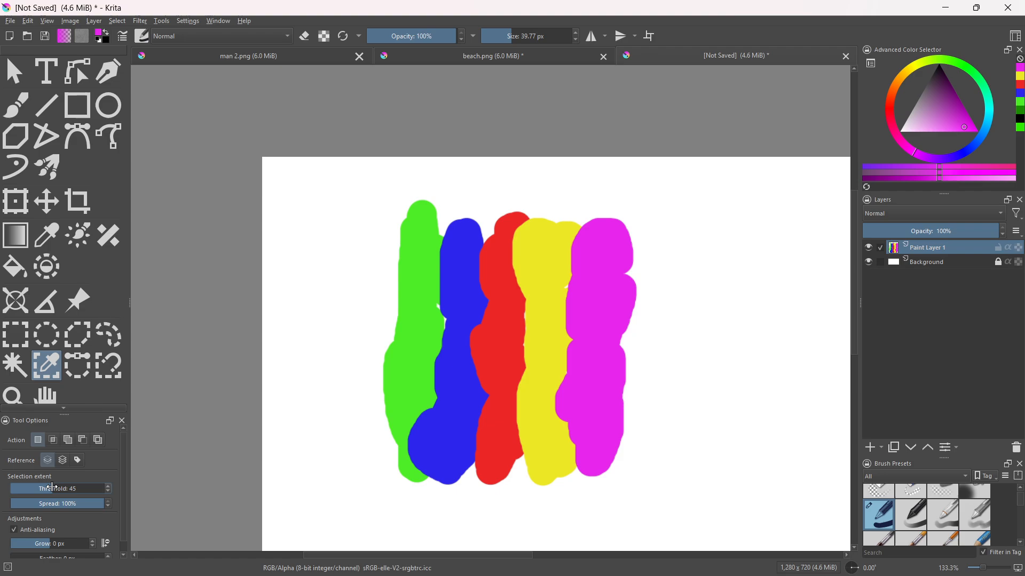
pyautogui.click(534, 305)
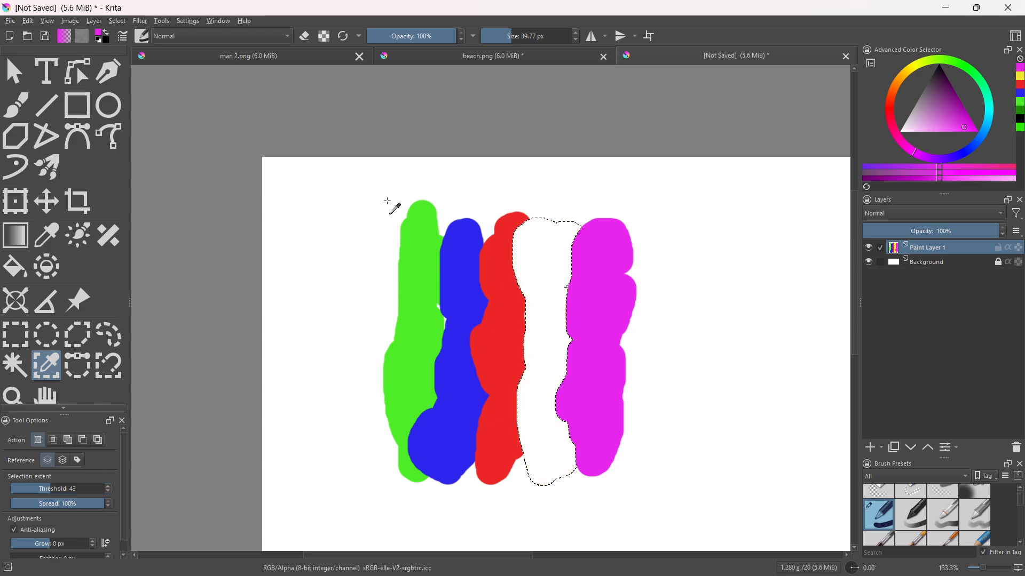
# - Deselect the gap left by the yellow stripe and switch painting to erase mode
pyautogui.click(117, 20)
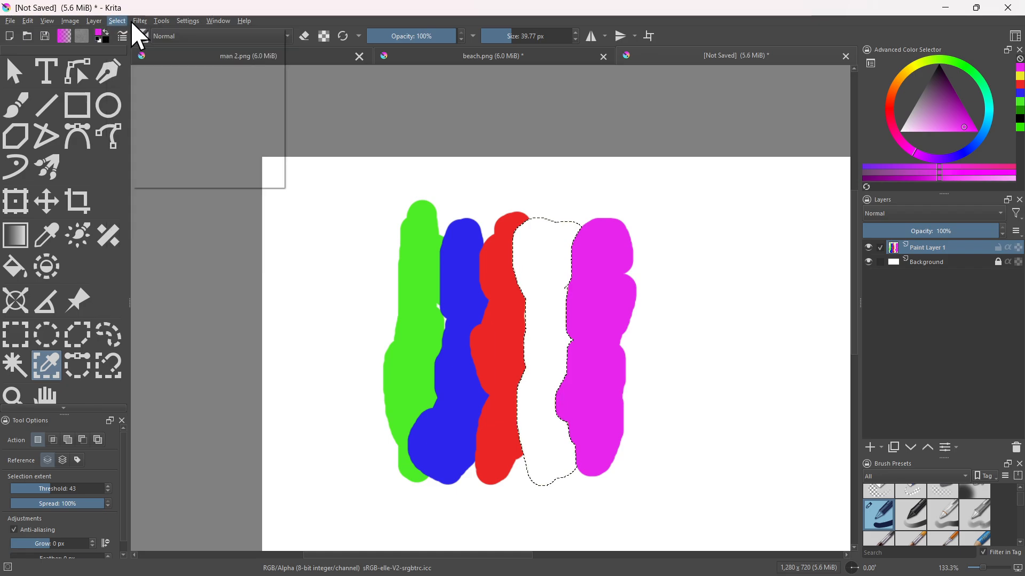
pyautogui.click(117, 20)
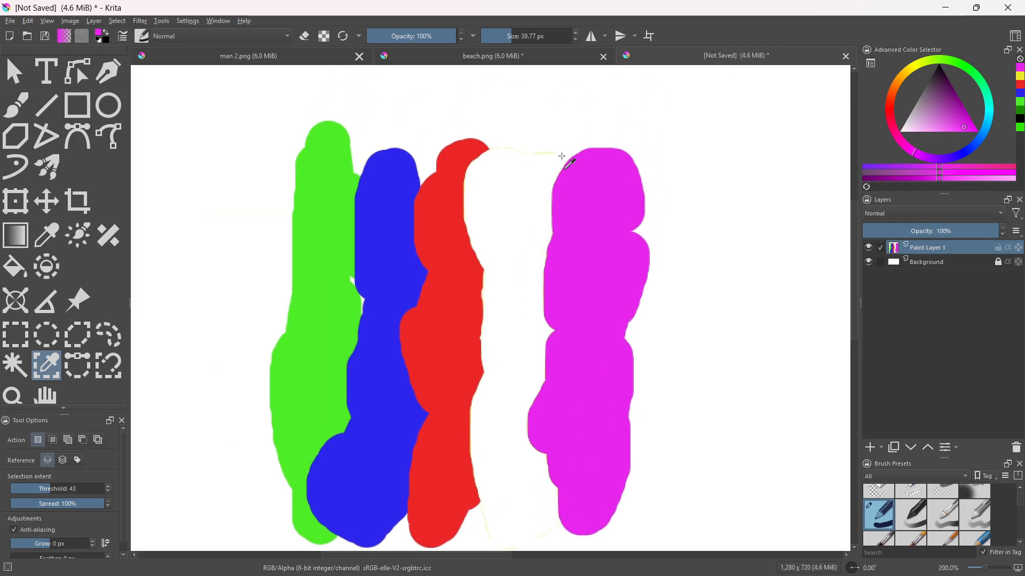
pyautogui.moveTo(487, 77)
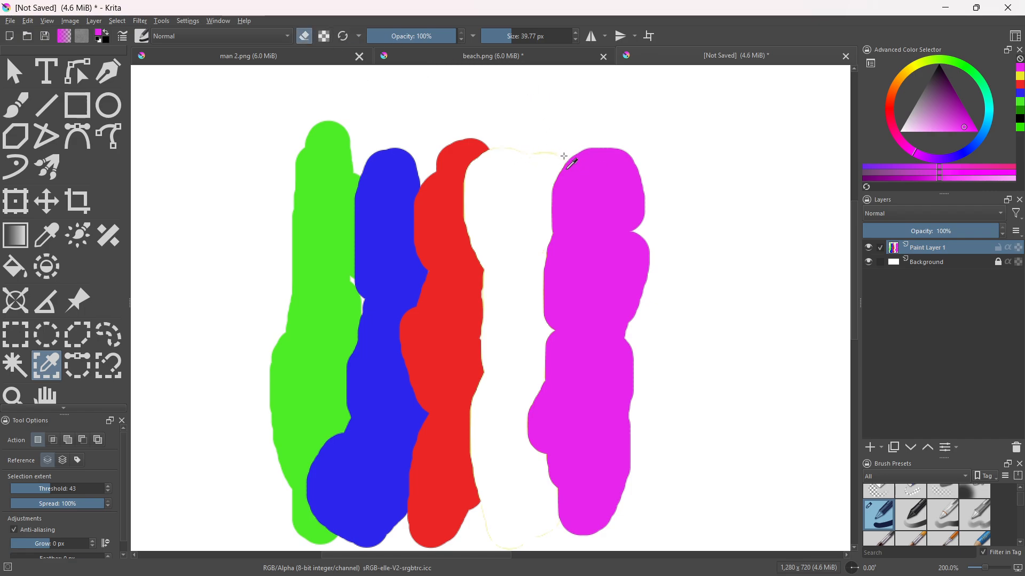
pyautogui.click(13, 70)
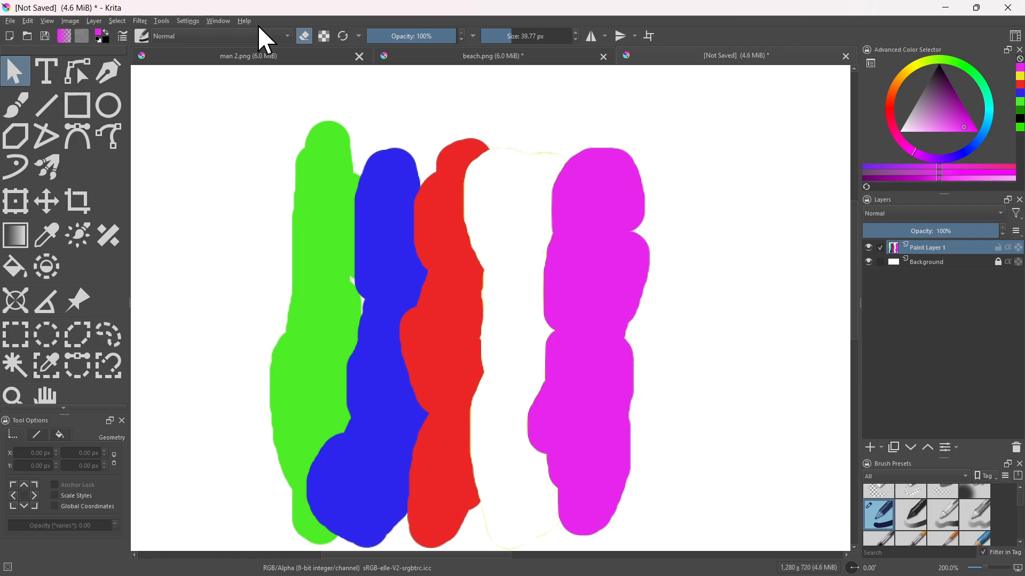
pyautogui.moveTo(380, 80)
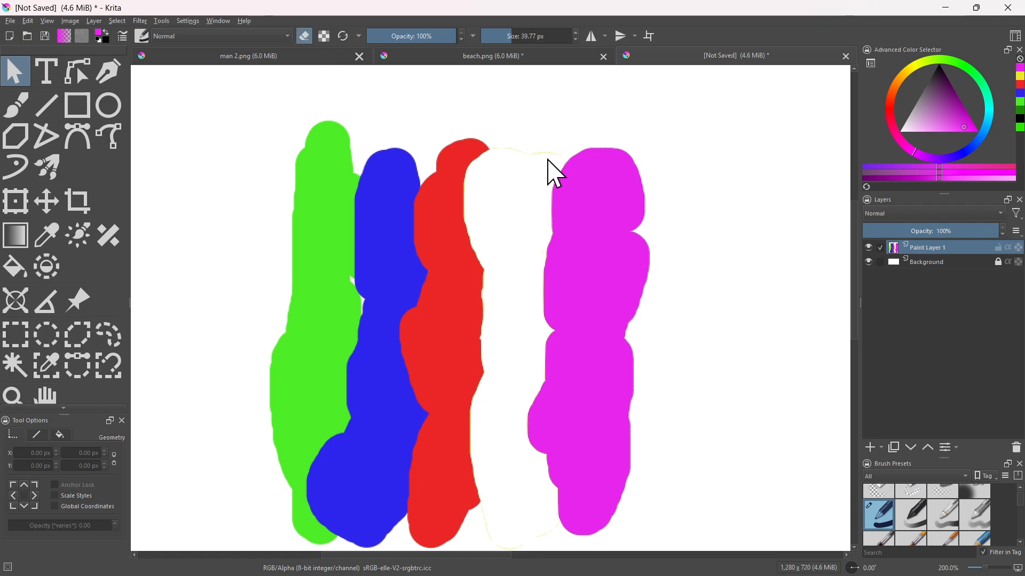
# - Erase the faint yellow traces along the gap's edges with the freehand brush
pyautogui.click(14, 105)
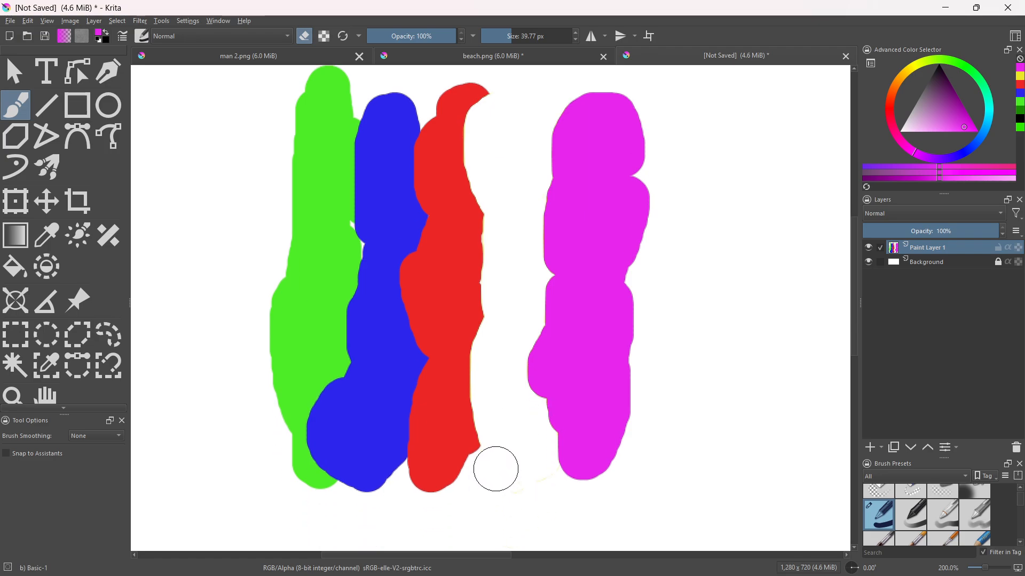
pyautogui.moveTo(499, 417)
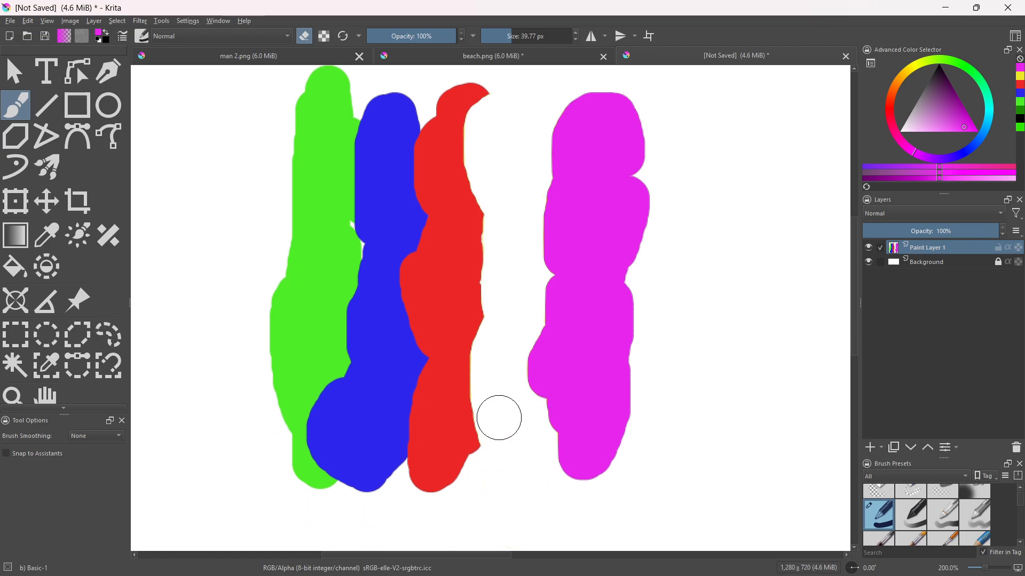
pyautogui.scroll(-3)
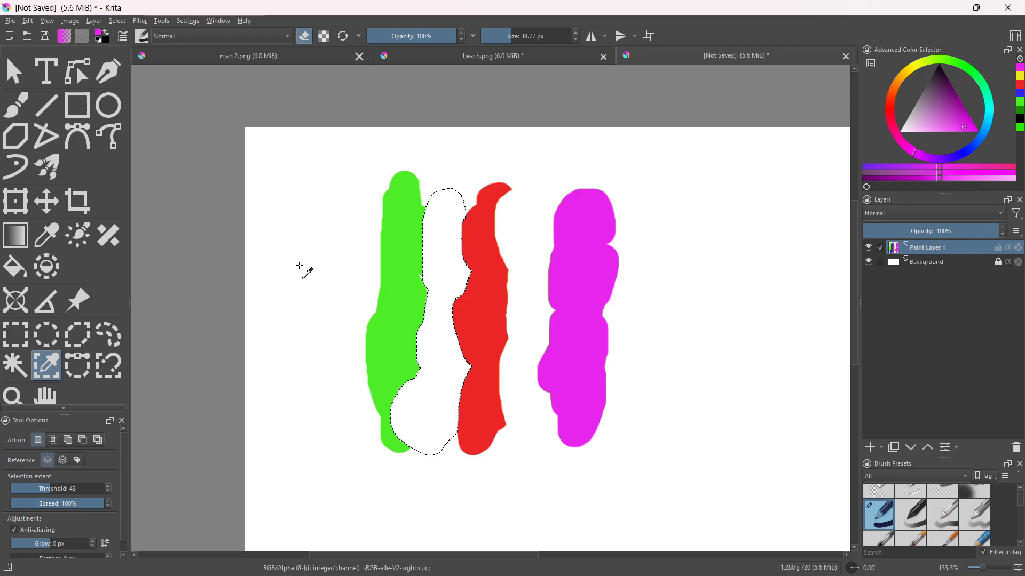
# - Deselect the blank gap left between green and red after removing the blue stripe
pyautogui.click(116, 20)
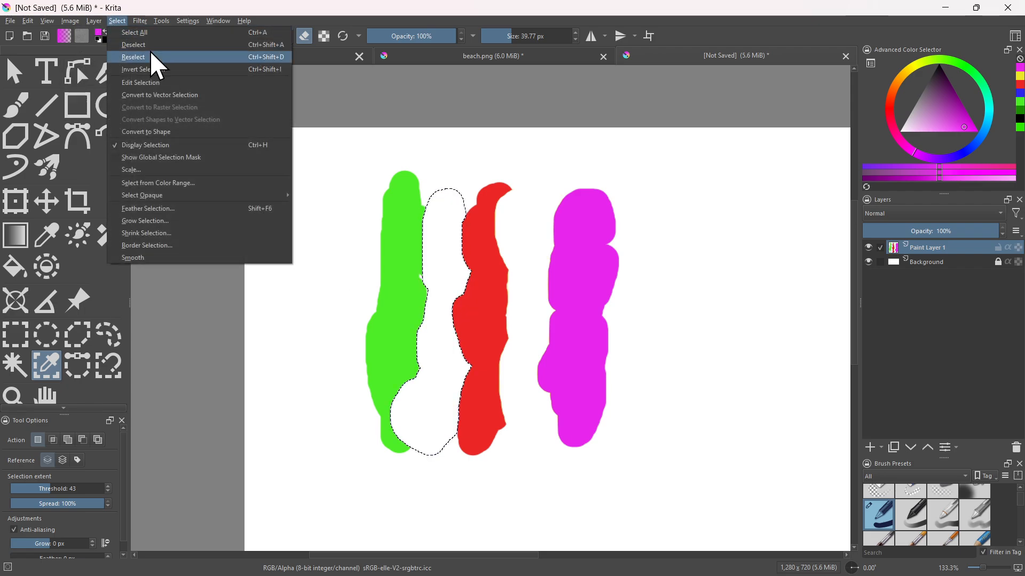
pyautogui.click(133, 56)
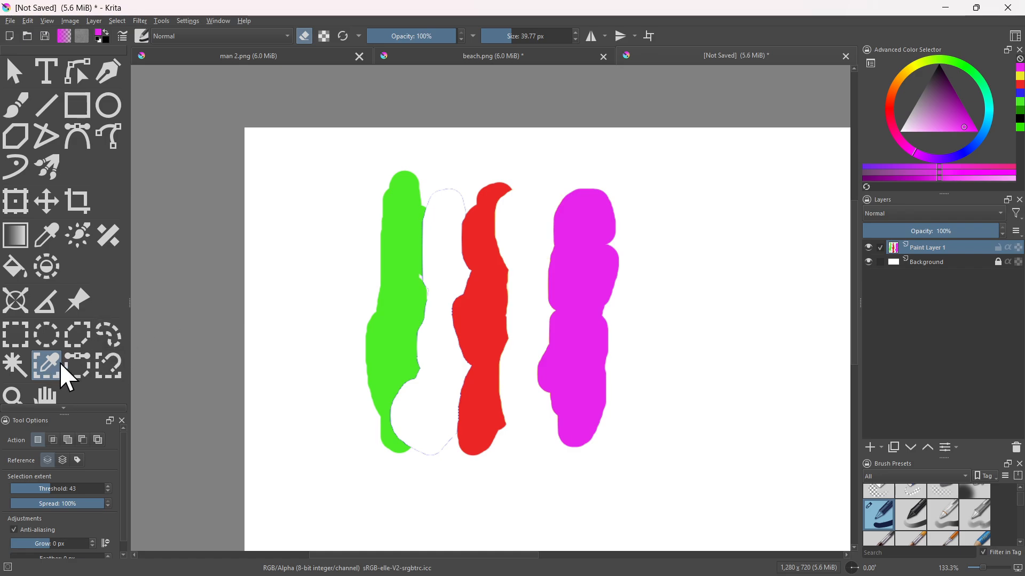